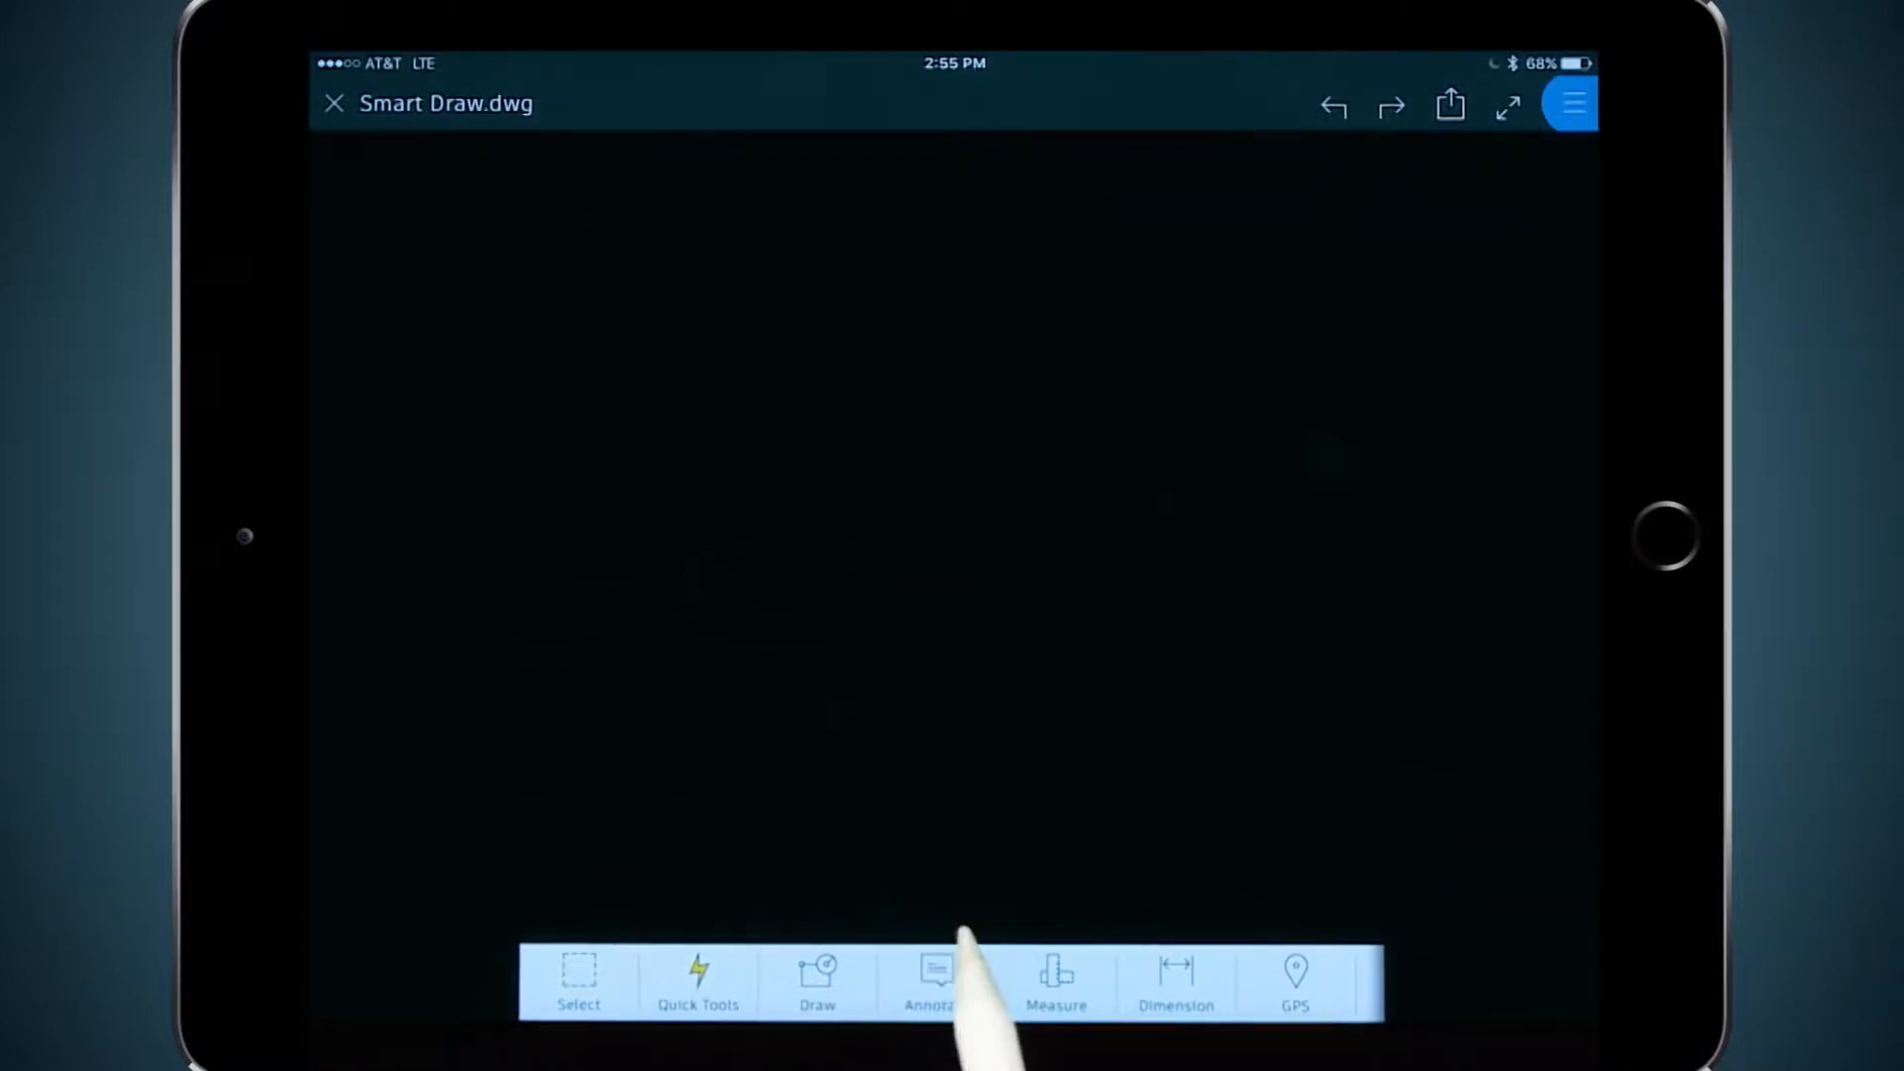
# Step: Switch to the Marker tool for freehand sketching of the wall and roof edge
pyautogui.click(935, 981)
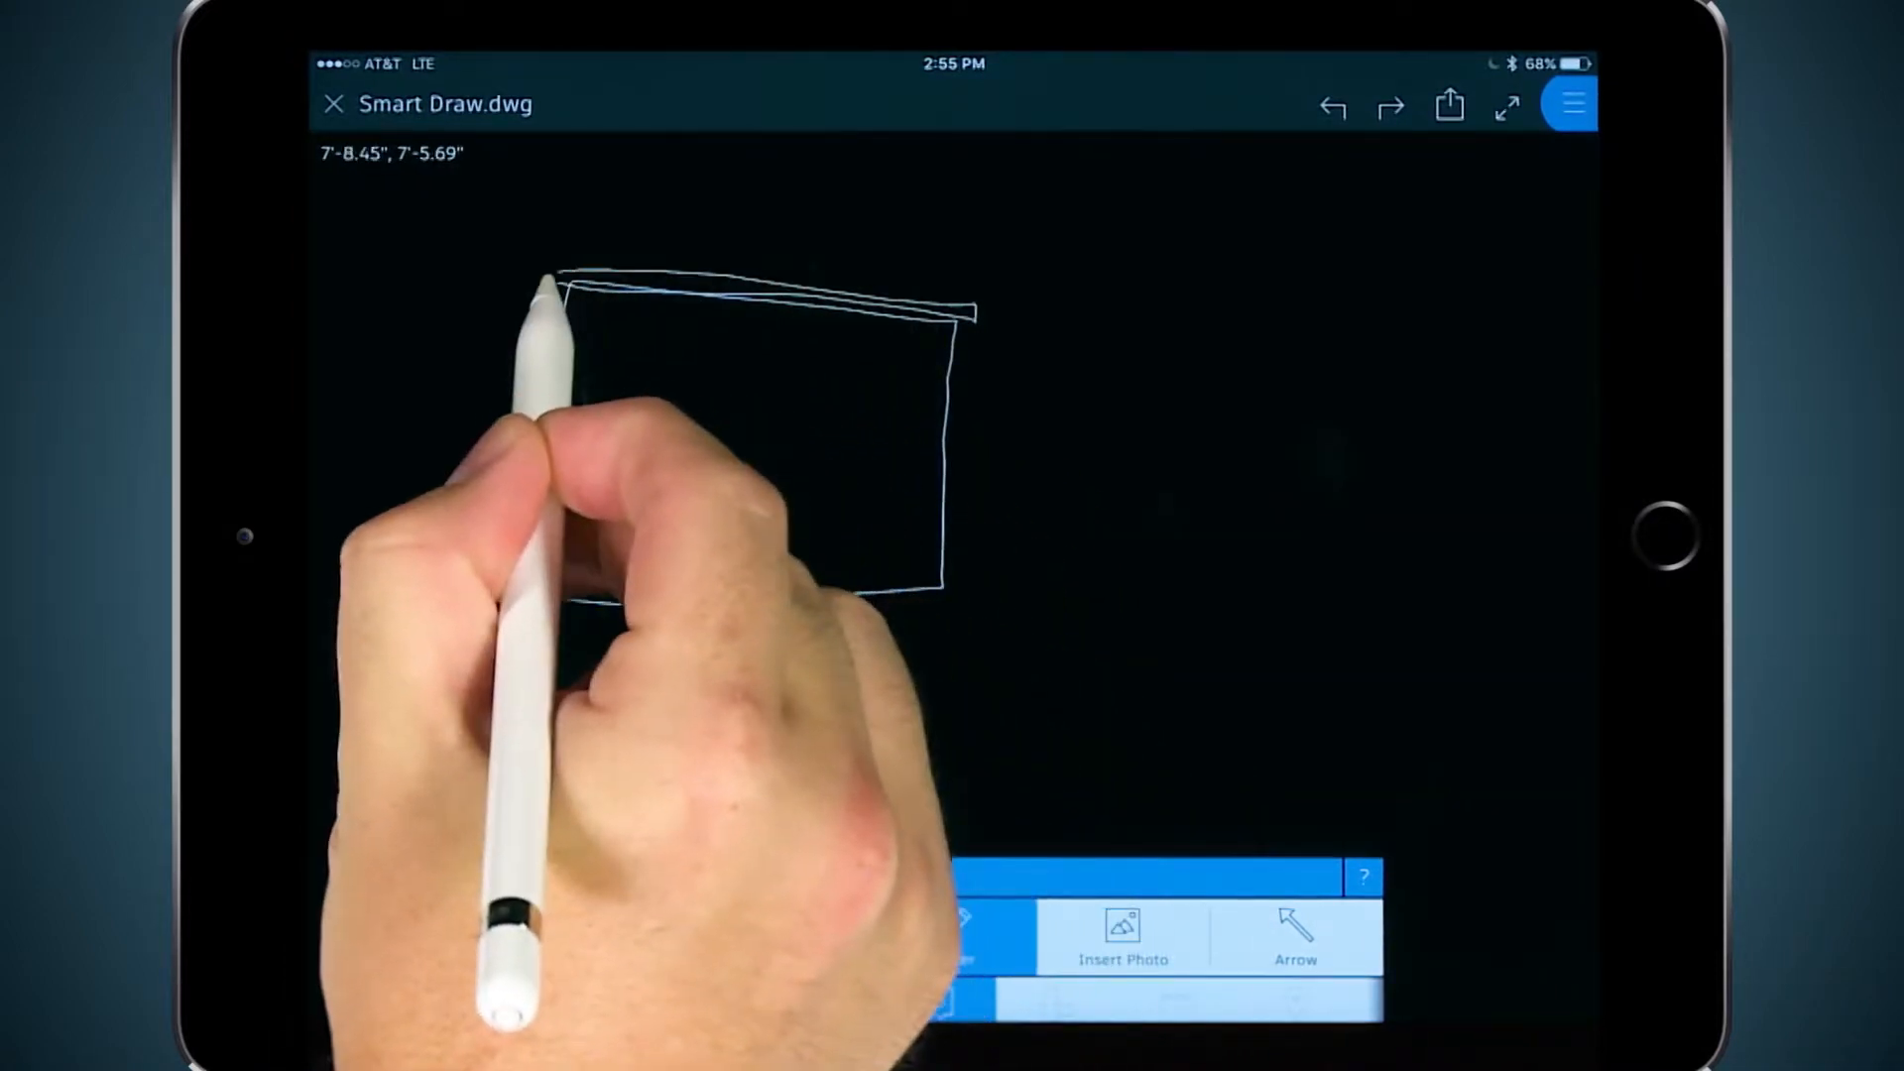
# Step: Sketch the roof above the wall, a window, and the door with lower window
pyautogui.moveTo(558, 286); pyautogui.dragTo(972, 297)
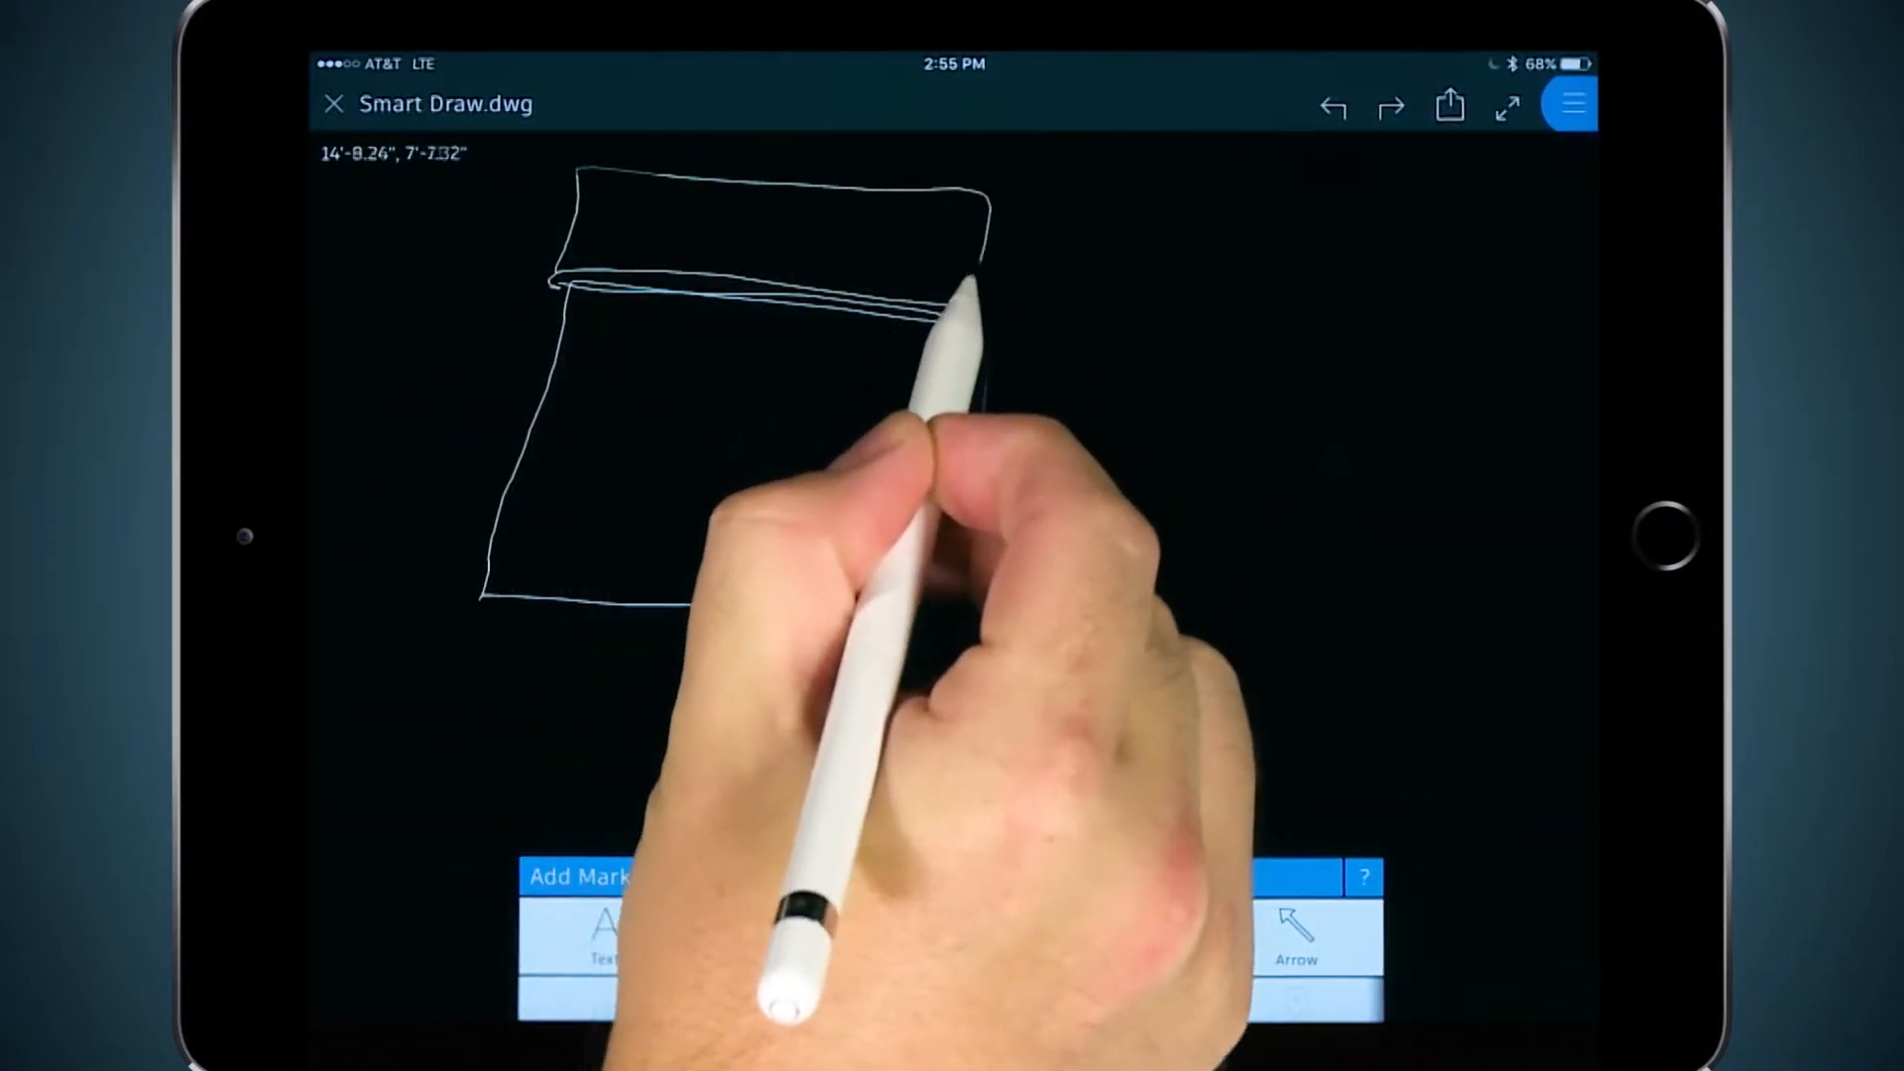
pyautogui.moveTo(789, 364); pyautogui.dragTo(883, 431)
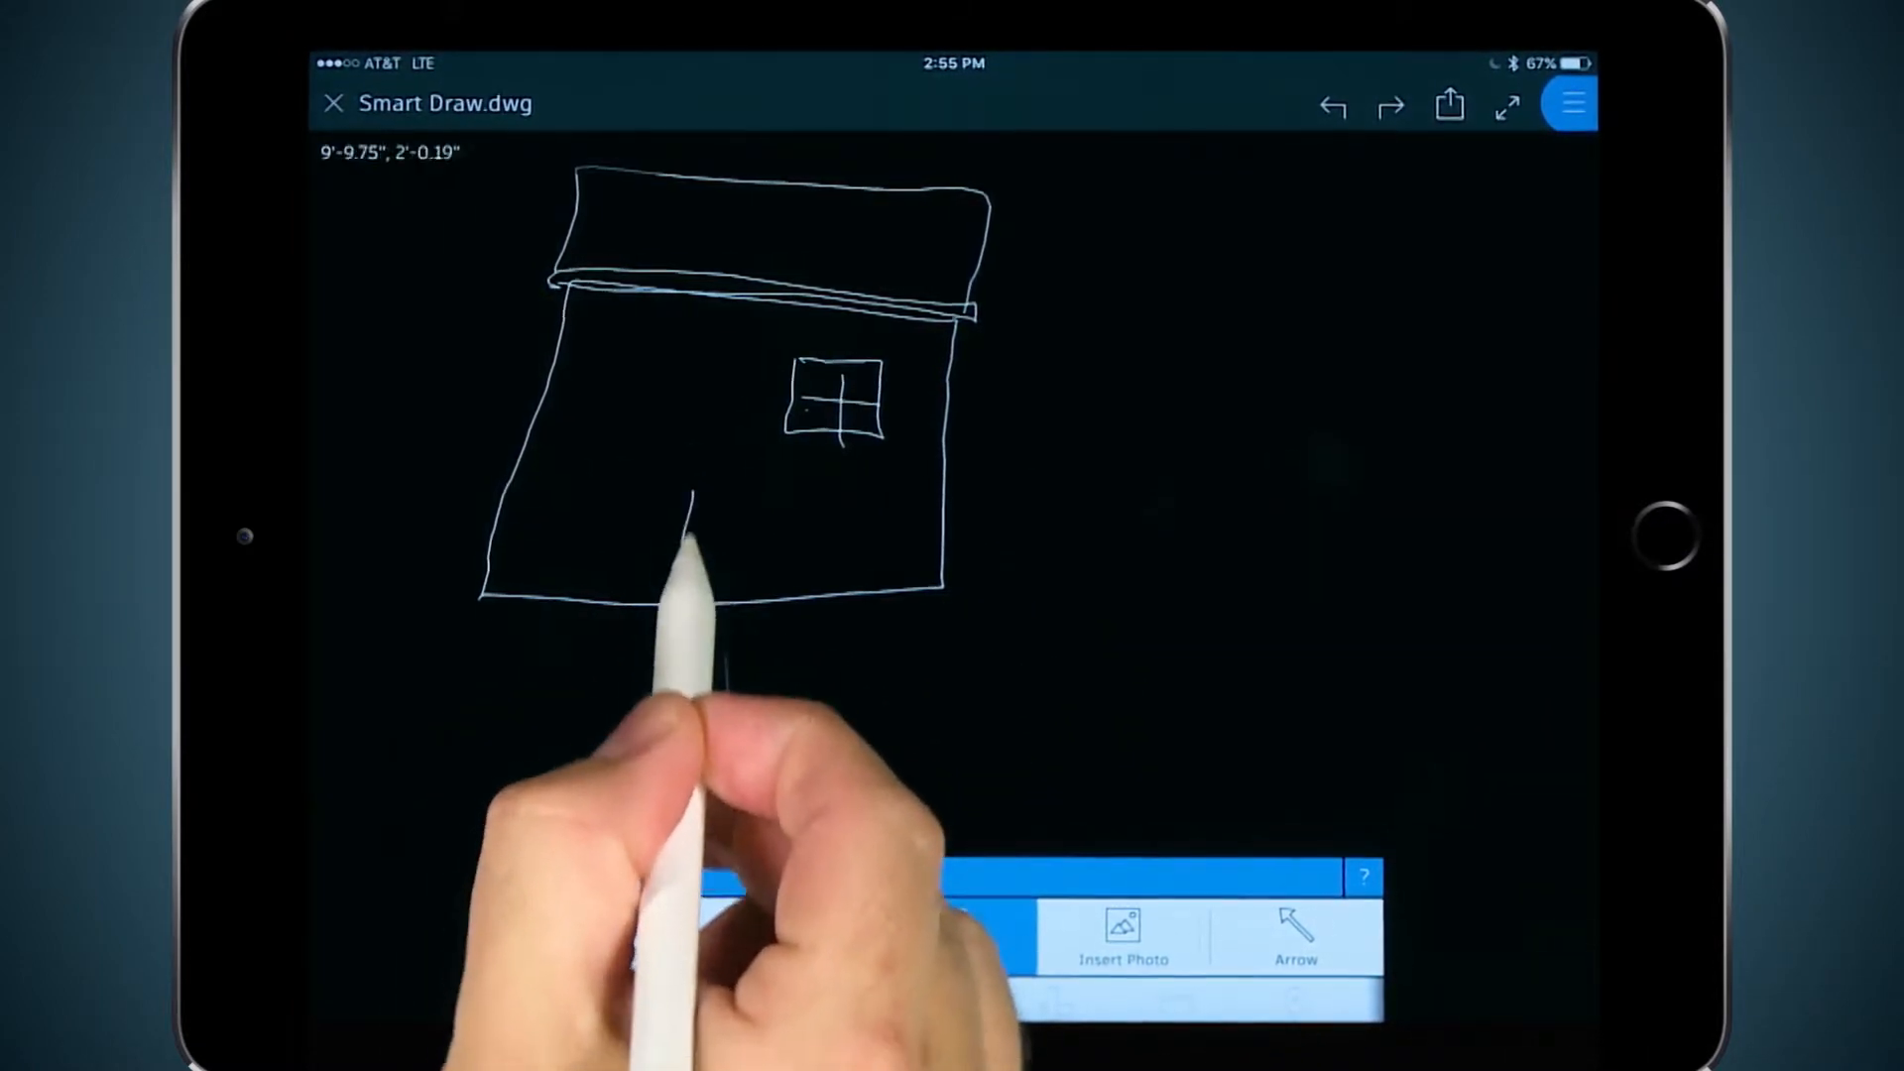
pyautogui.moveTo(692, 498); pyautogui.dragTo(875, 534)
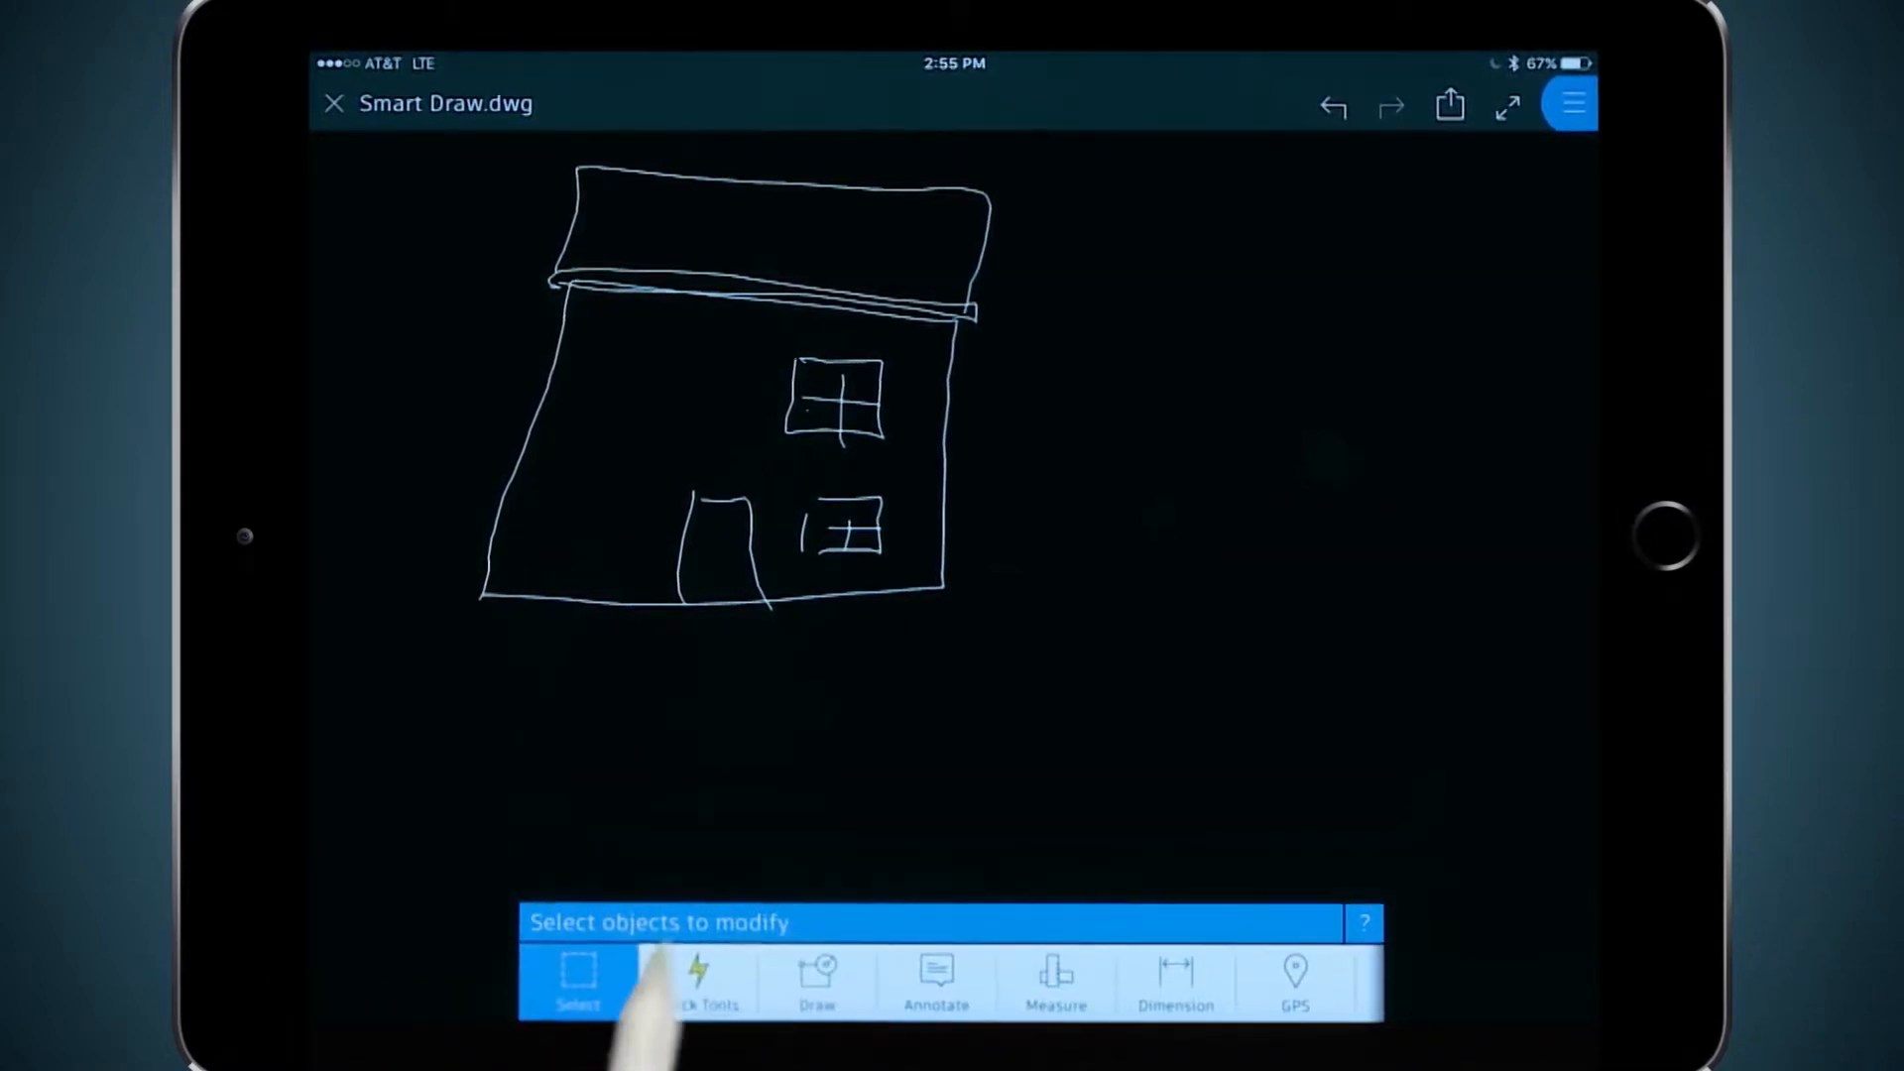
# Step: Select the upper window of the house sketch to bring up modify options
pyautogui.click(834, 400)
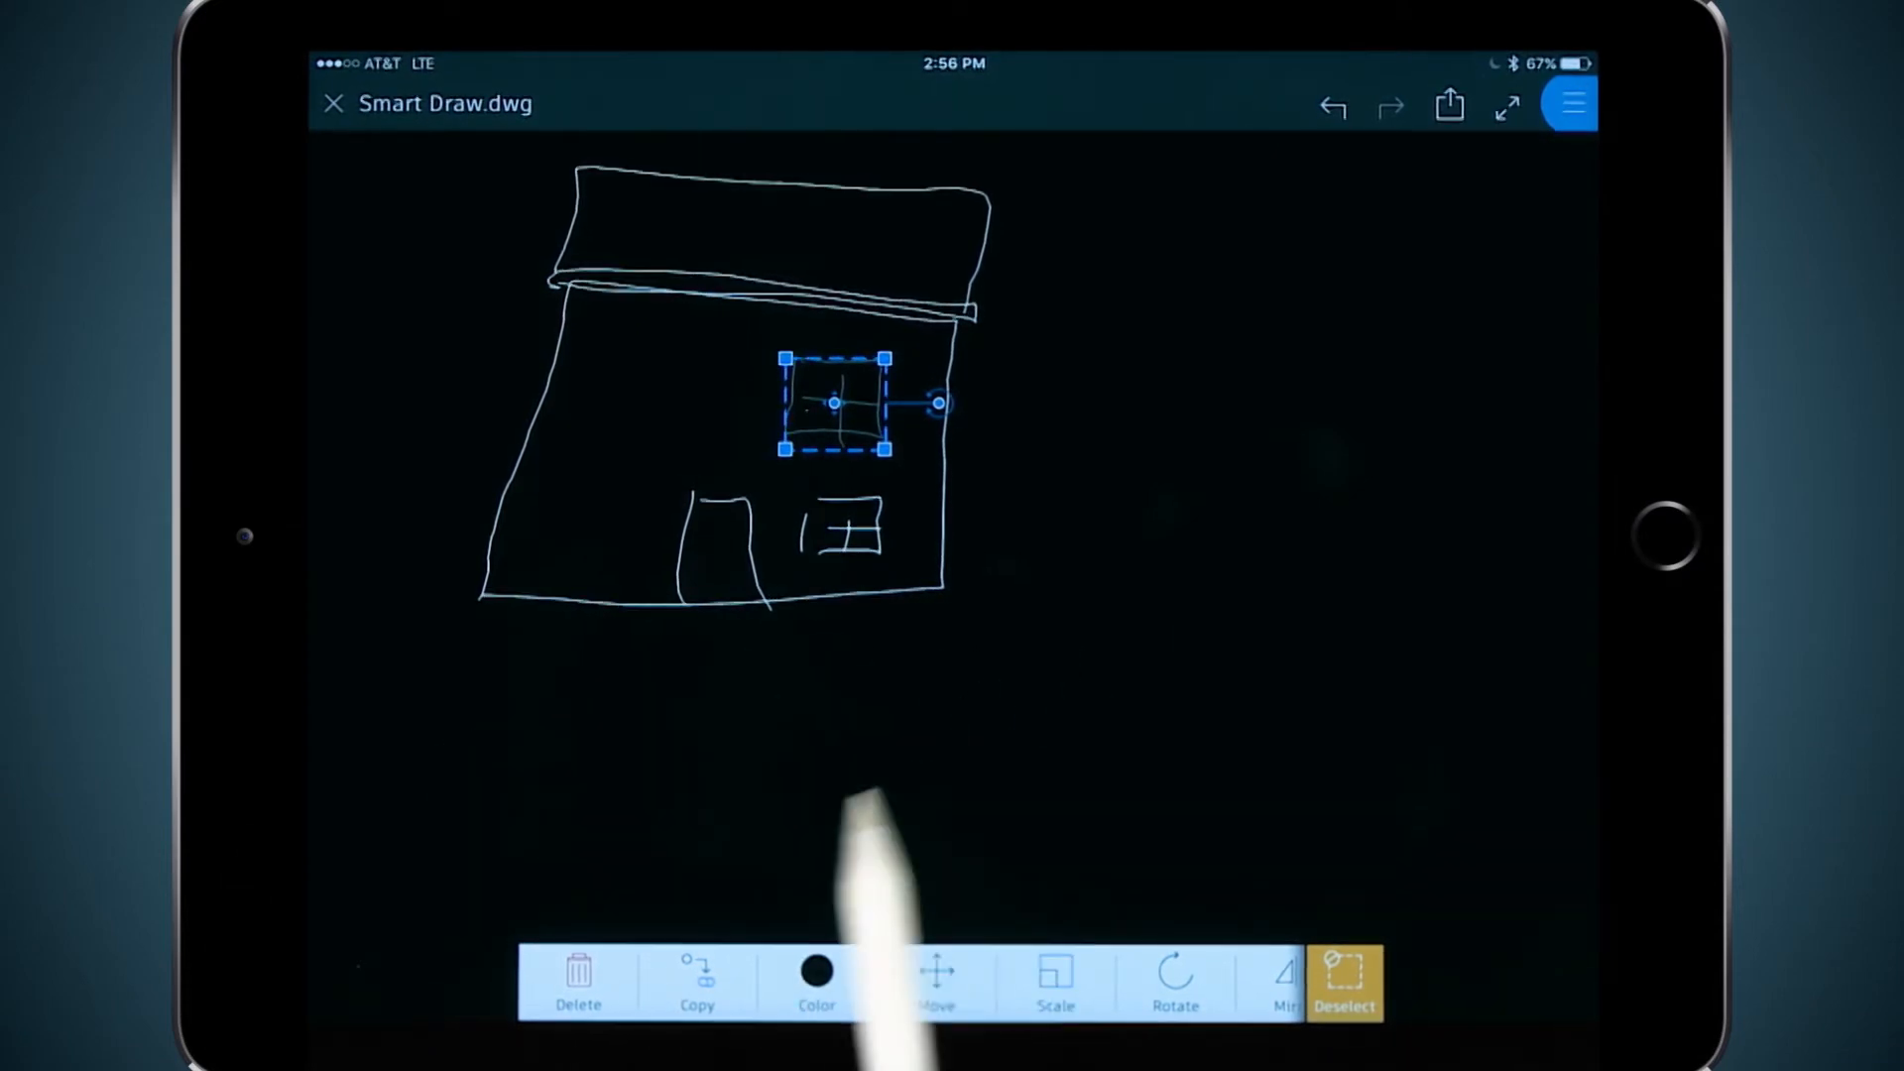
pyautogui.click(1342, 980)
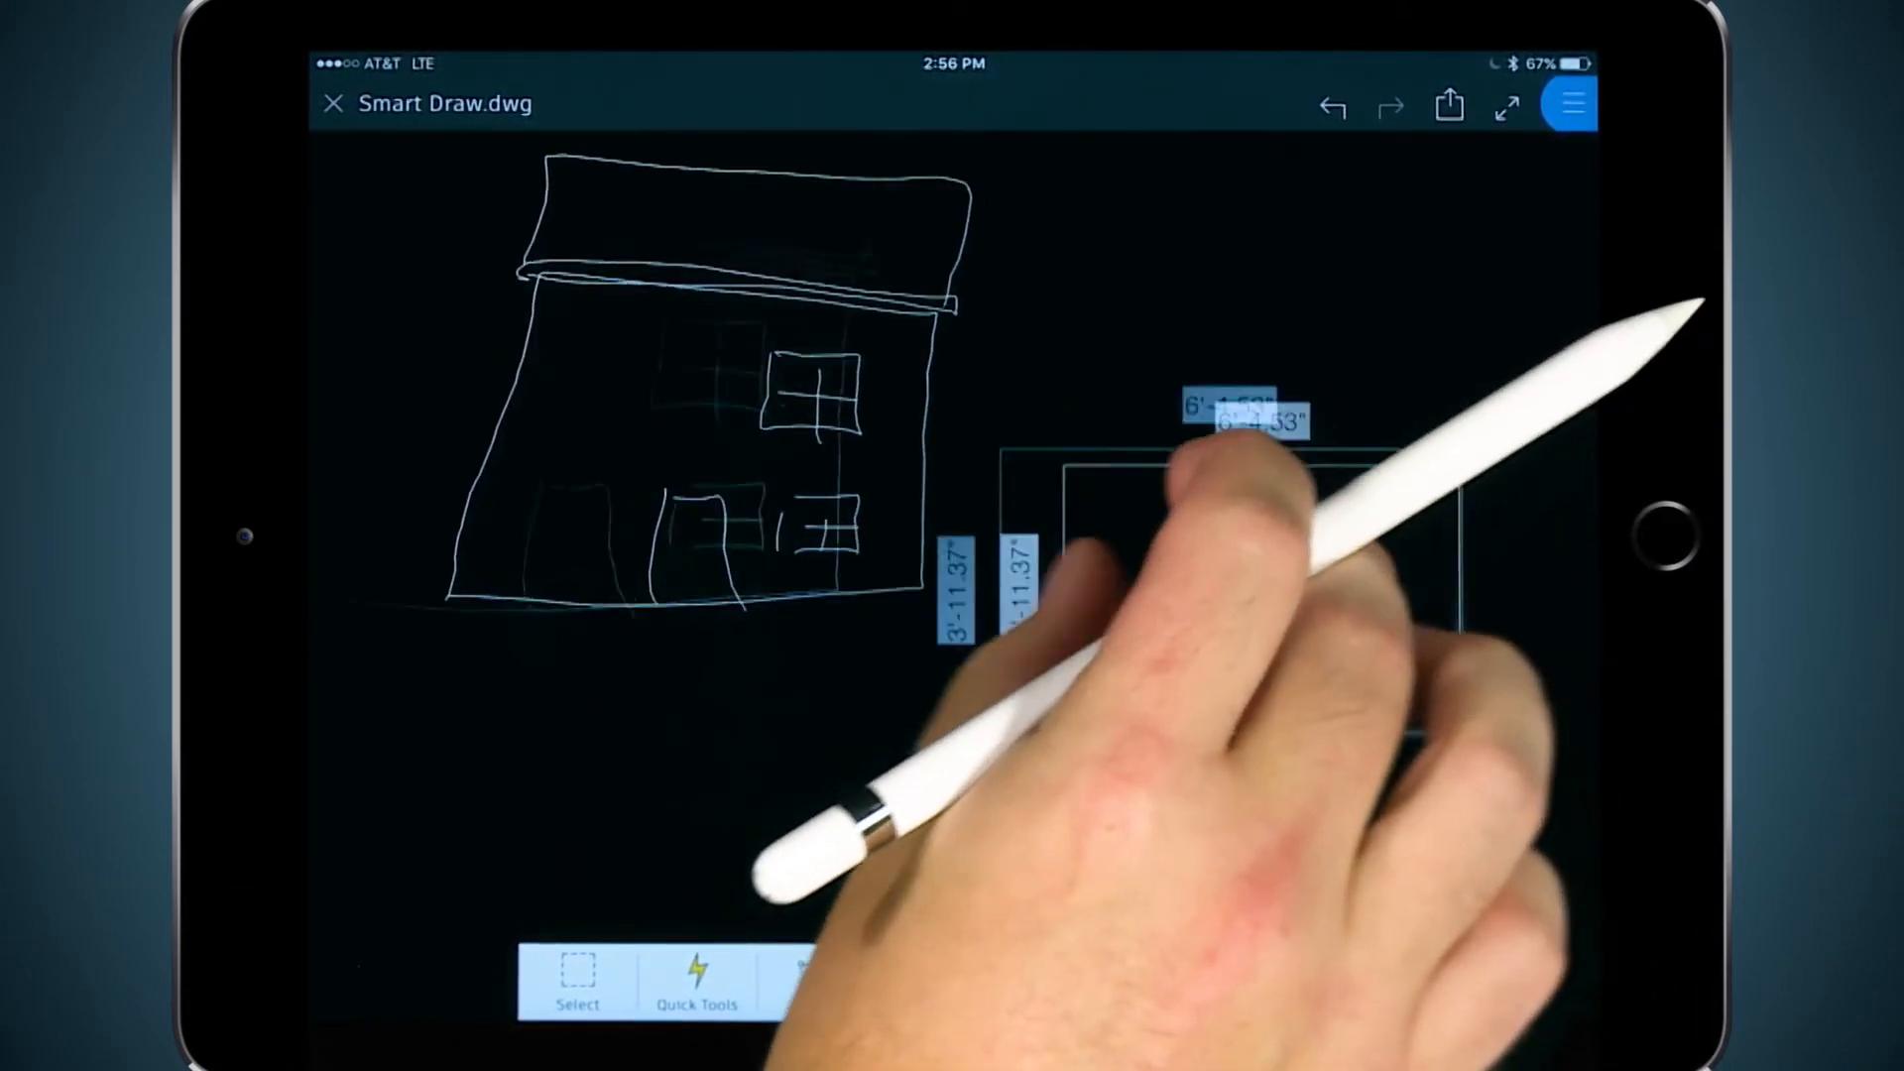
# Step: Sketch irregular flagstone shapes inside the rectangle with the Marker and finish
pyautogui.click(937, 983)
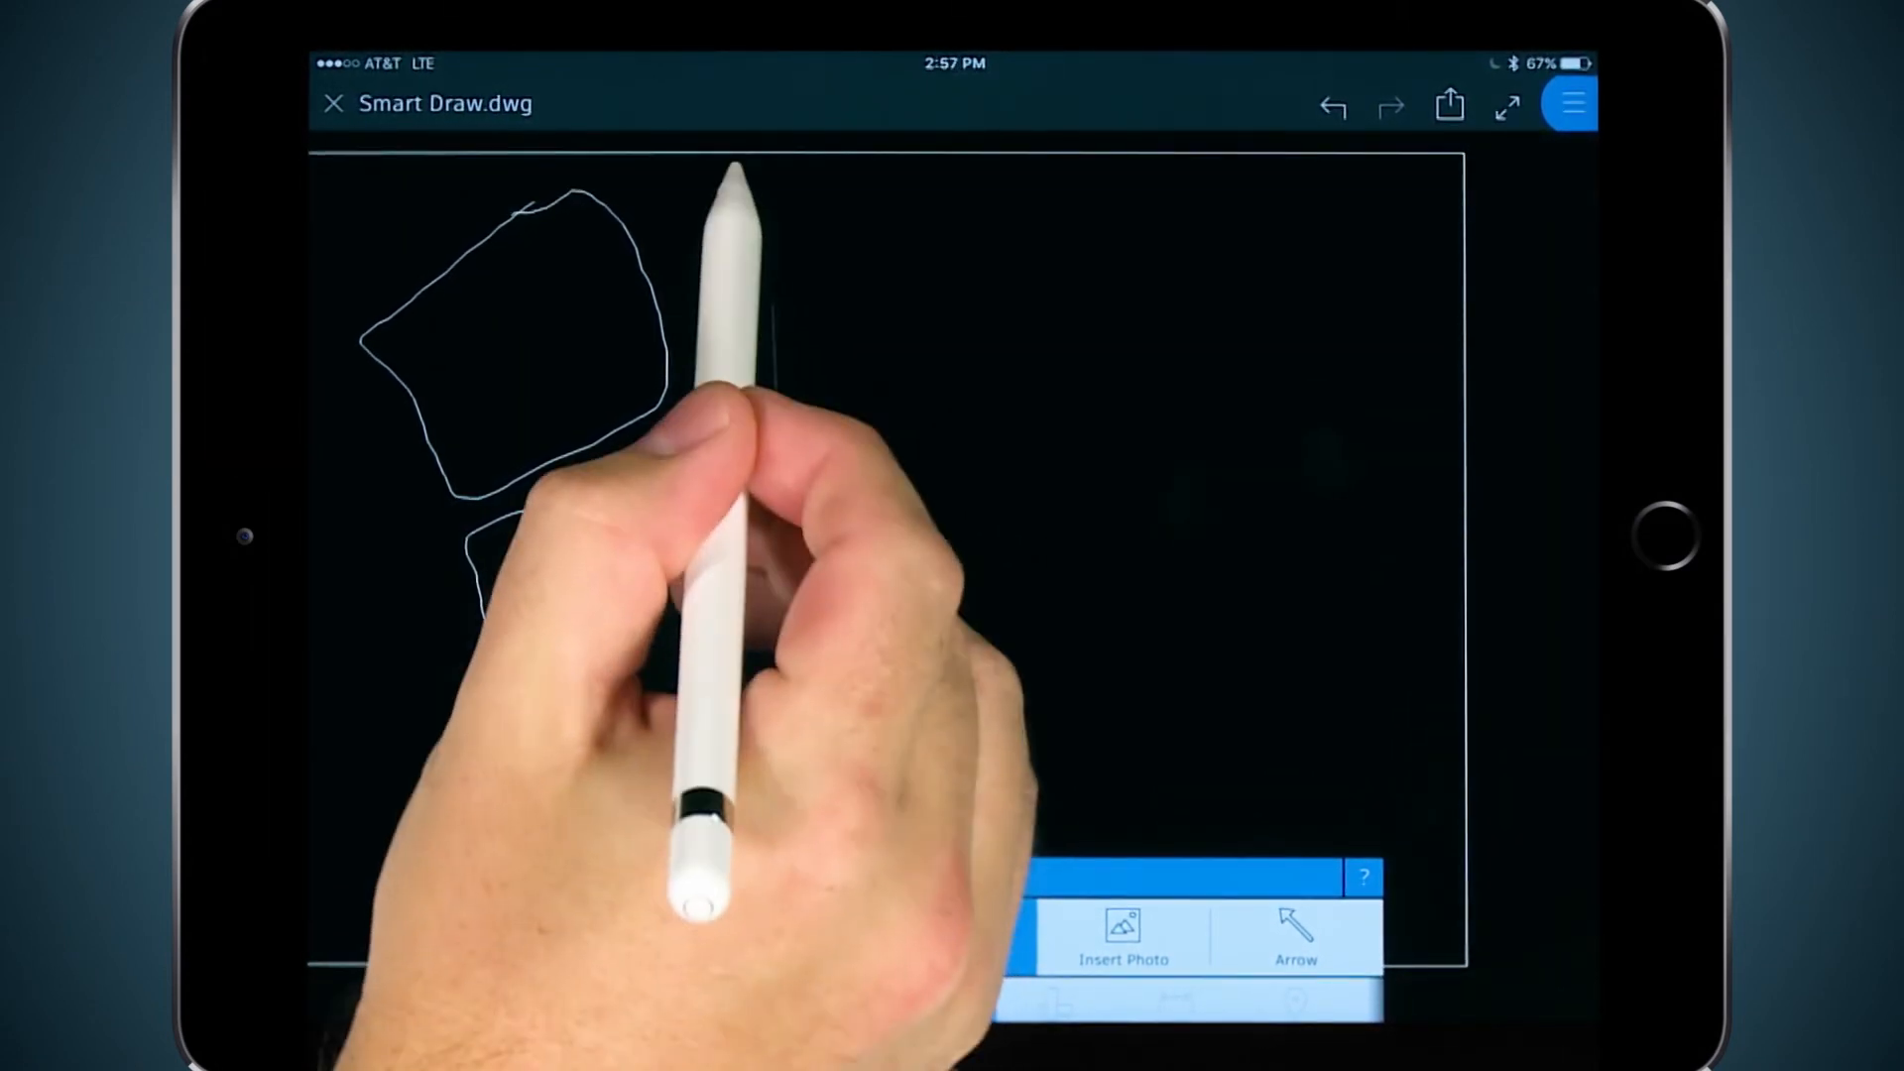
pyautogui.moveTo(680, 200); pyautogui.dragTo(1105, 534)
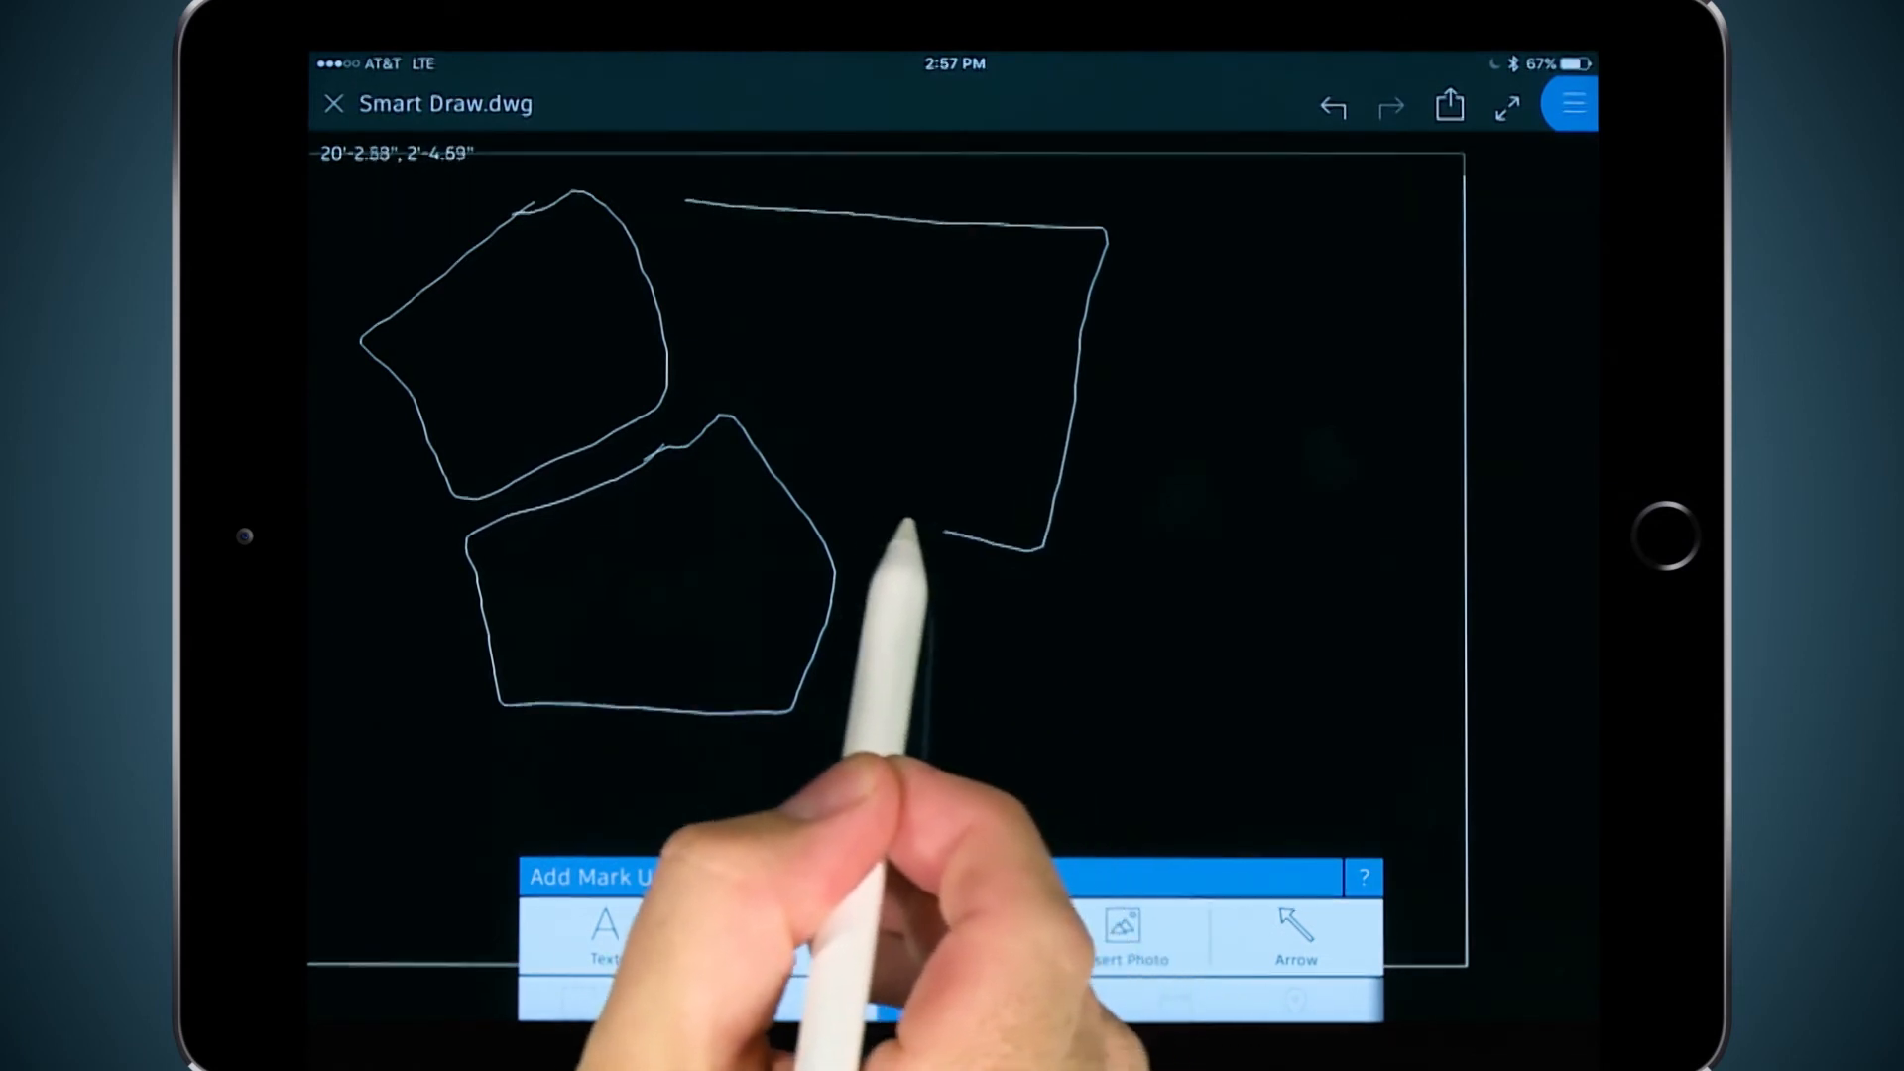
pyautogui.click(951, 935)
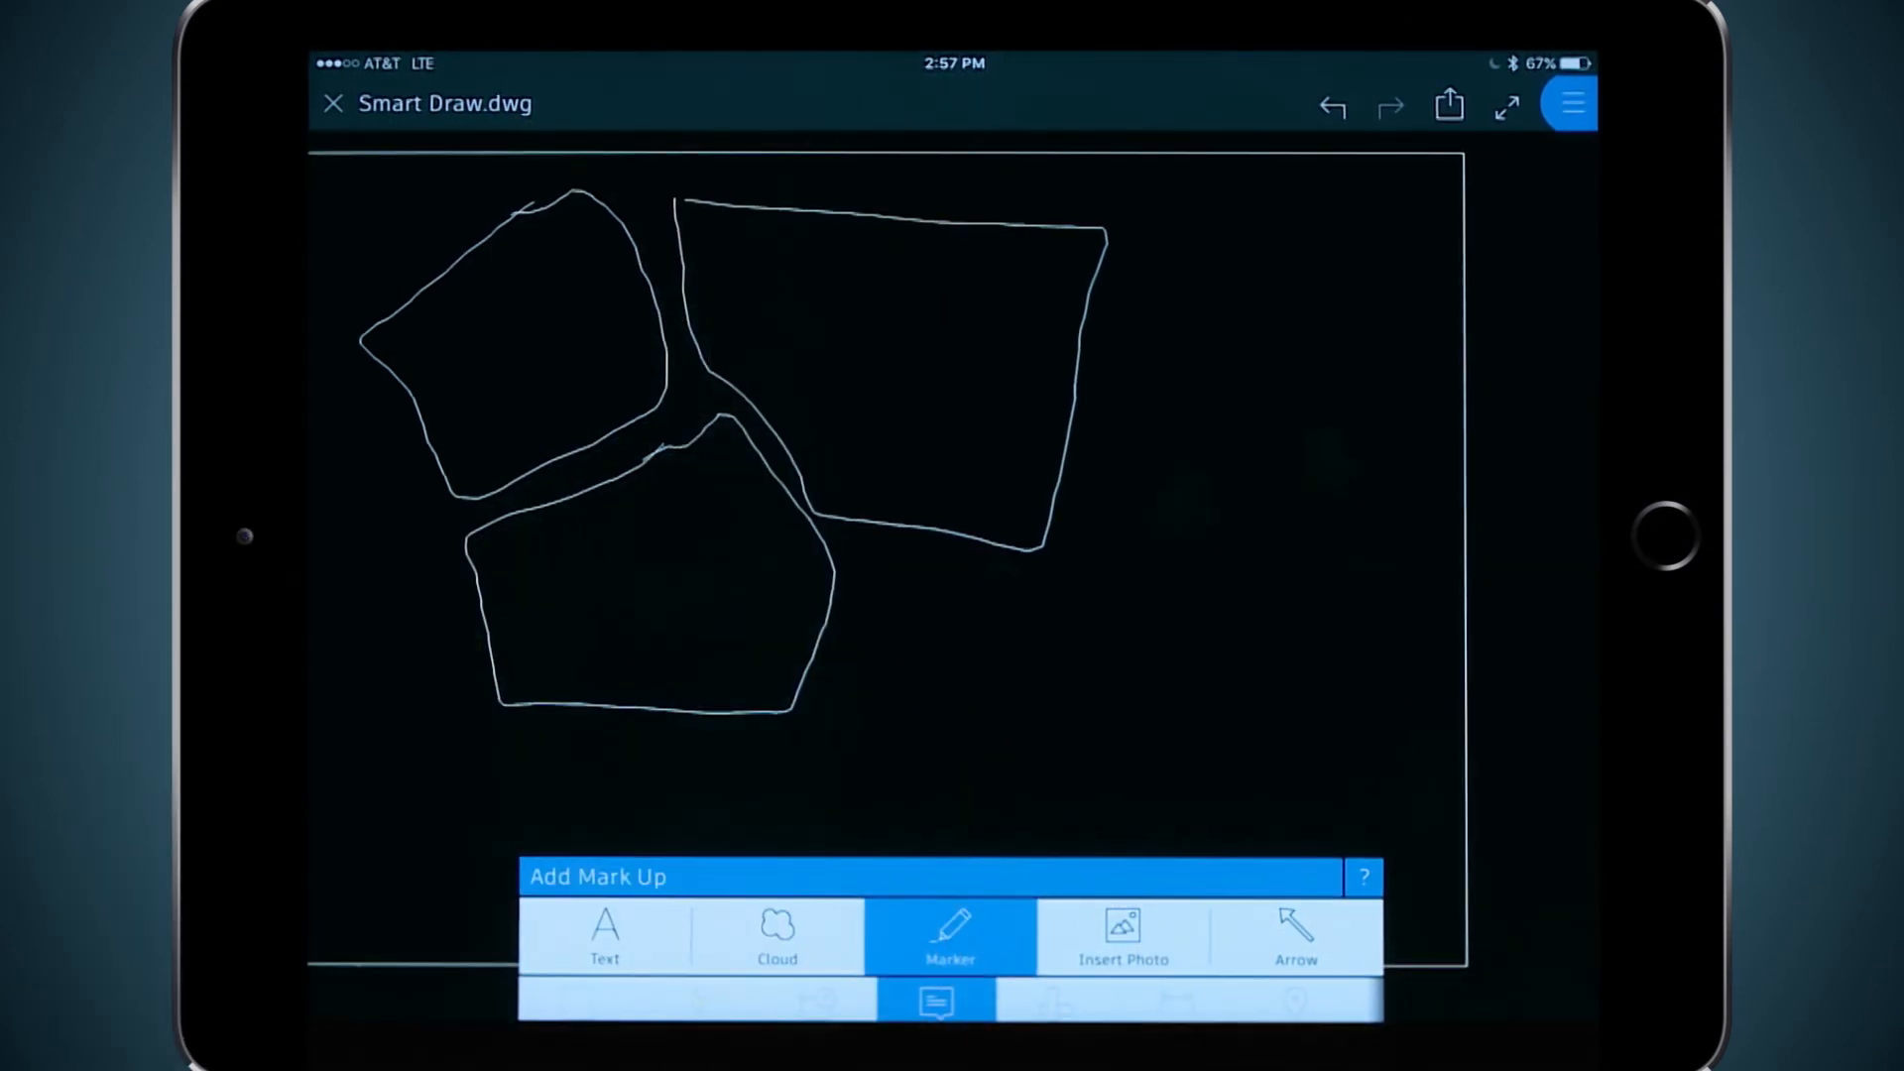